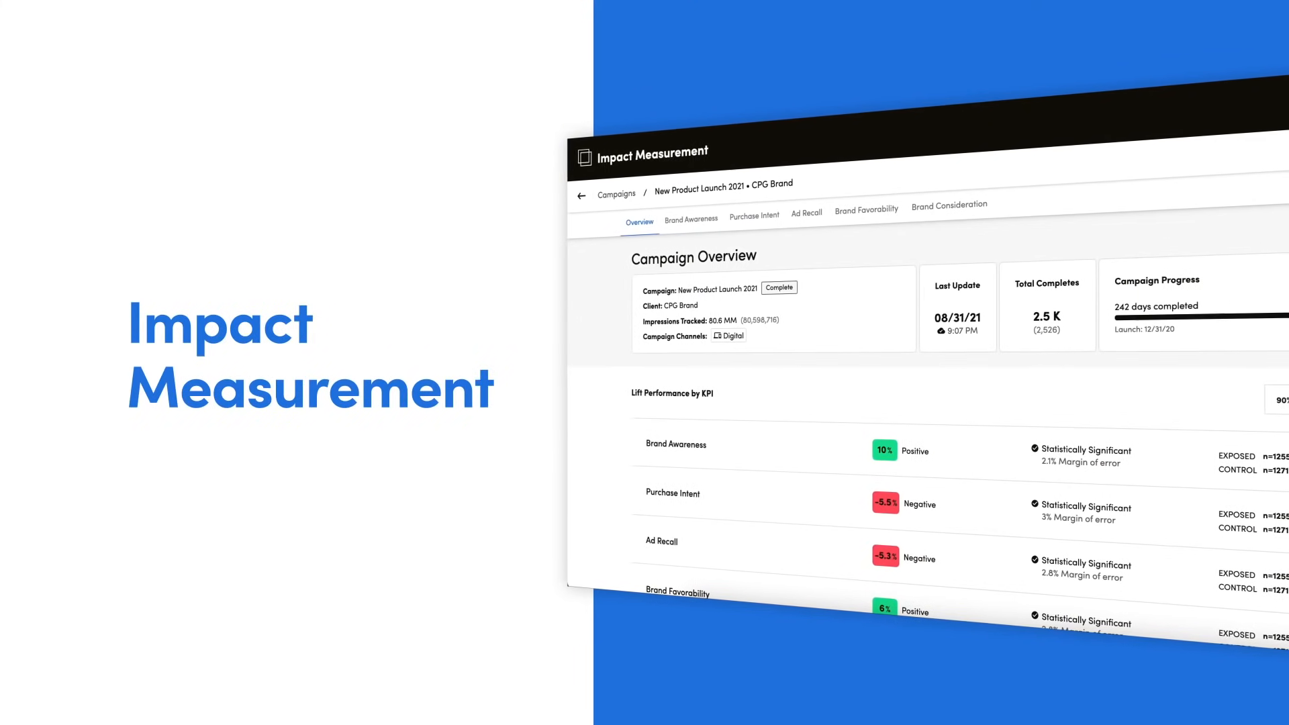
# Scroll down the campaign list to the New Product Launch 2021 • CPG Brand entry
pyautogui.scroll(-3)
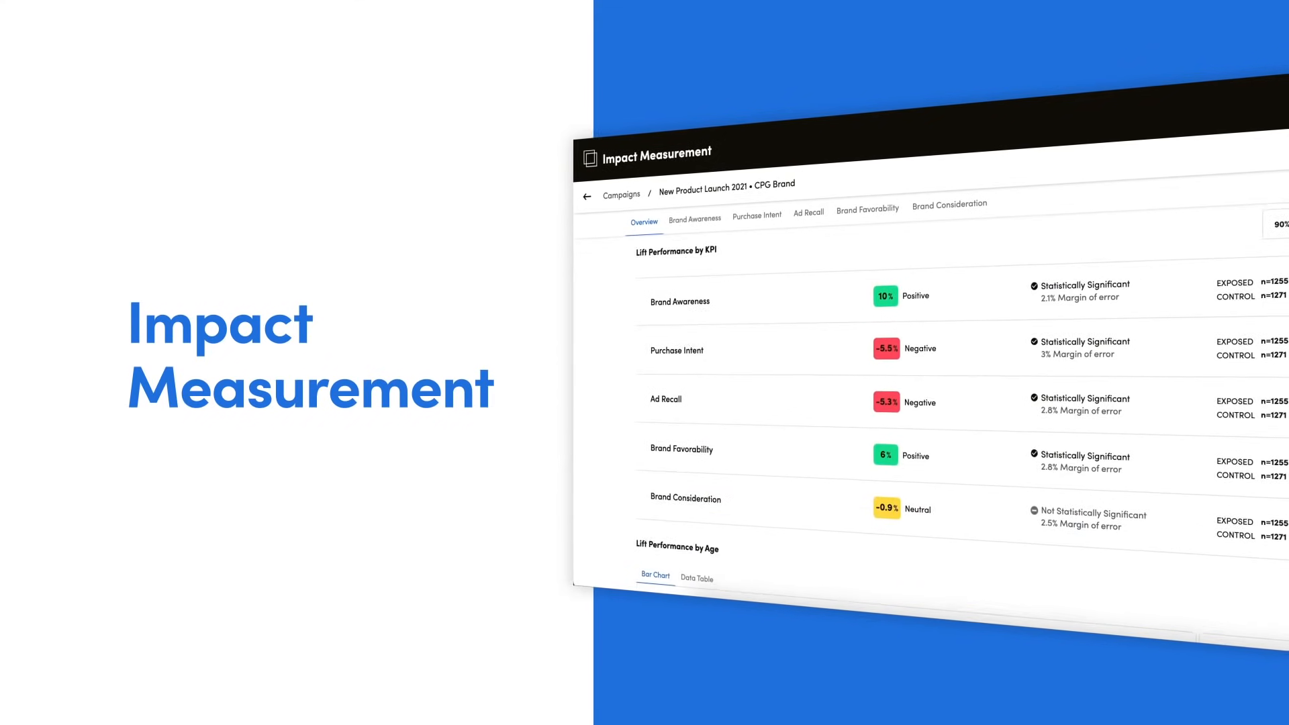
pyautogui.scroll(-3)
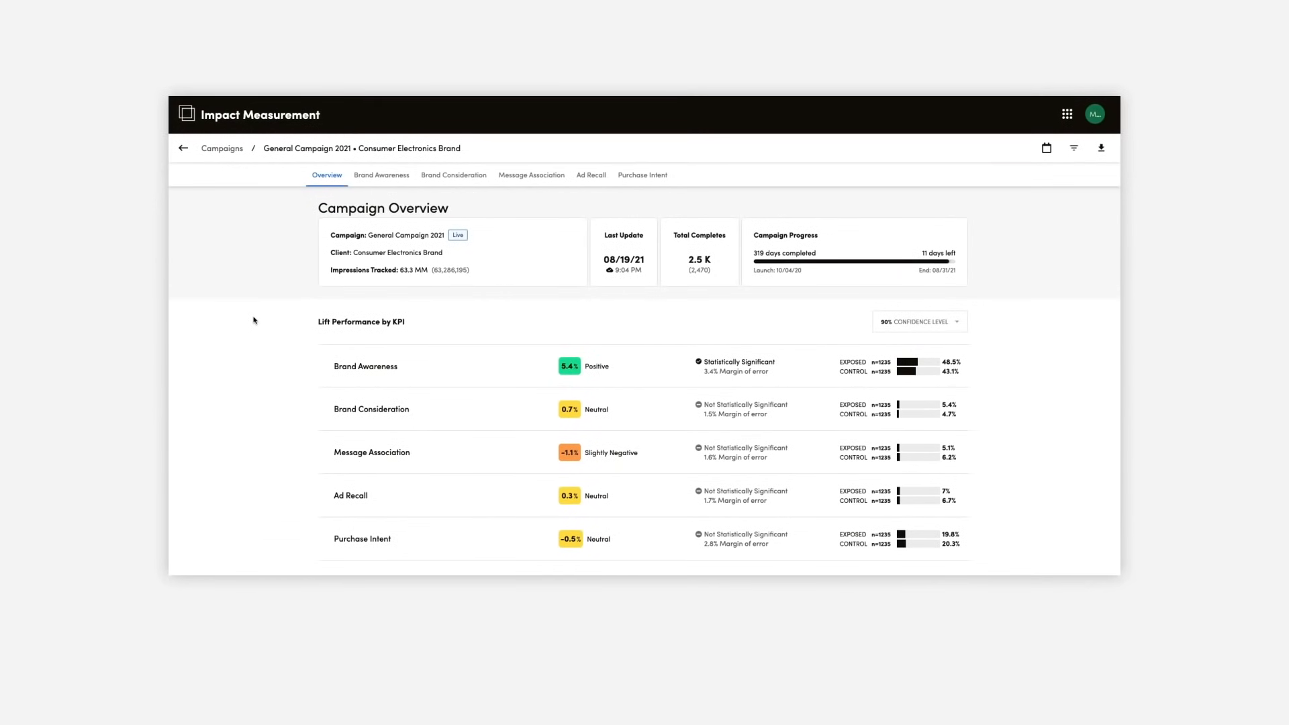
pyautogui.moveTo(452, 241)
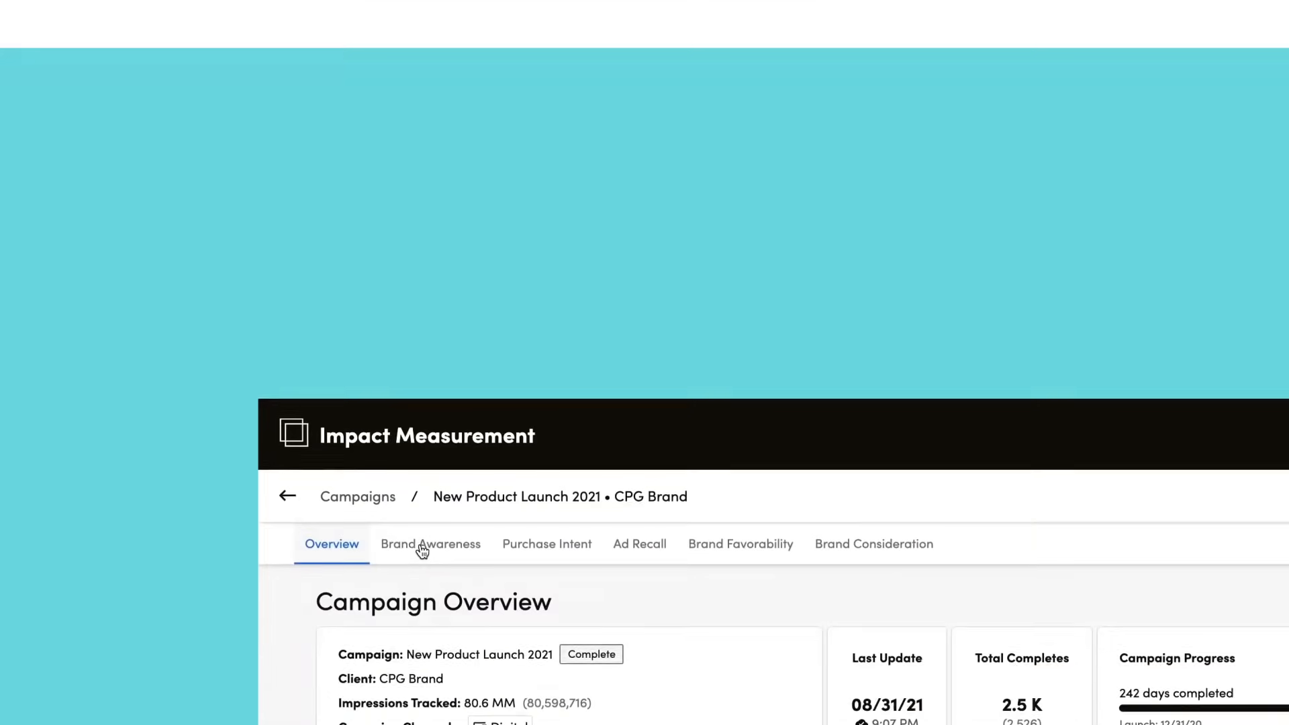
# Count Brand #1, Brand #2 and Brand #3 as aware answers in the Brand Awareness results
pyautogui.click(430, 544)
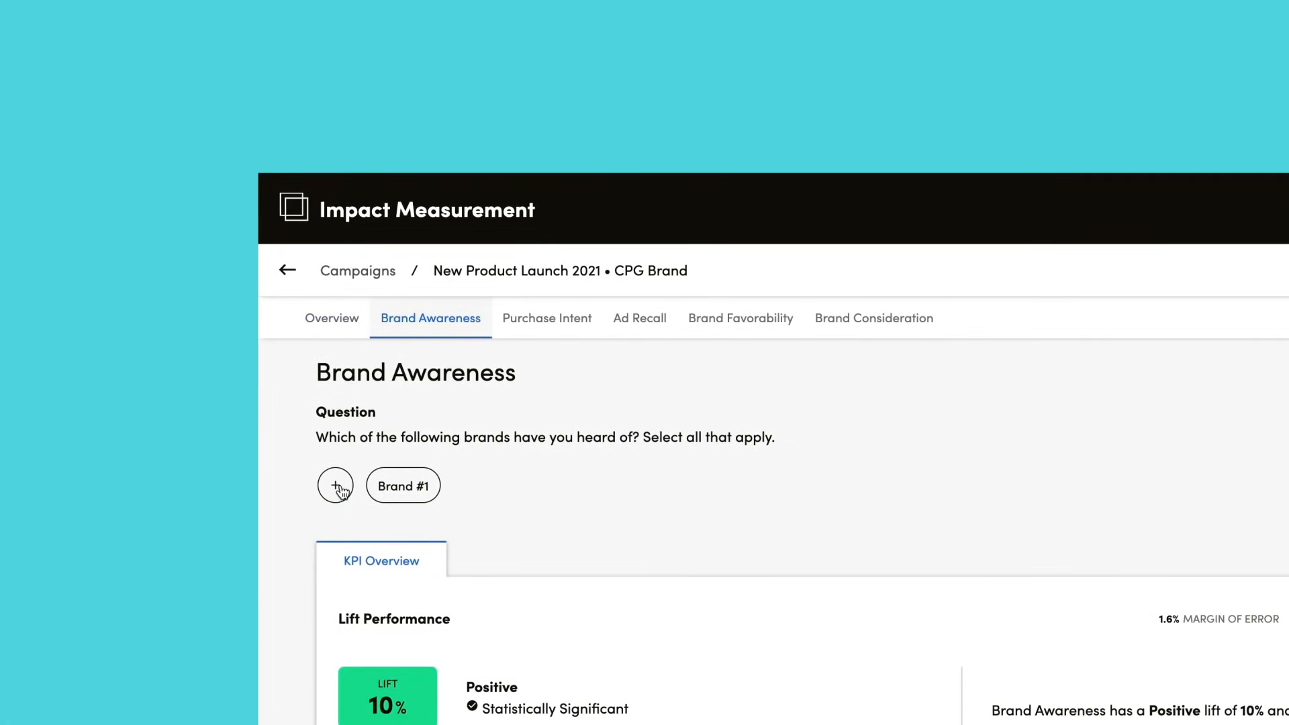
pyautogui.click(336, 485)
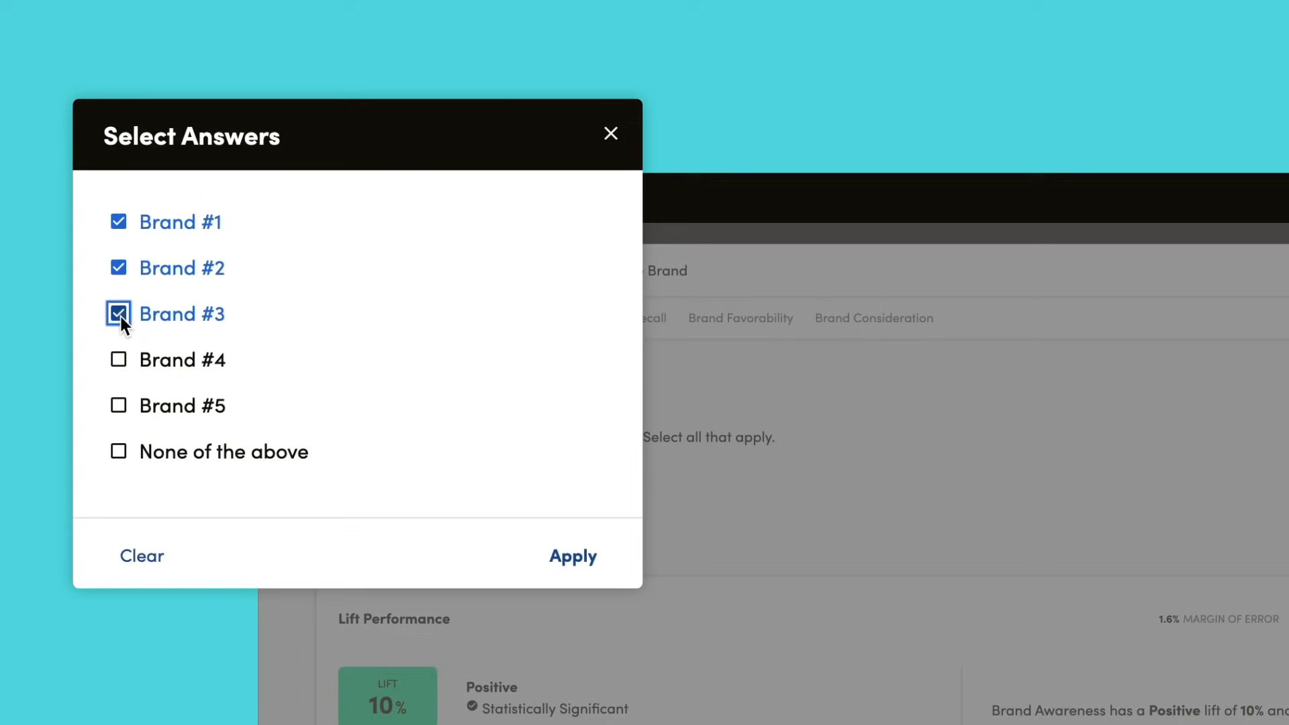
pyautogui.click(573, 556)
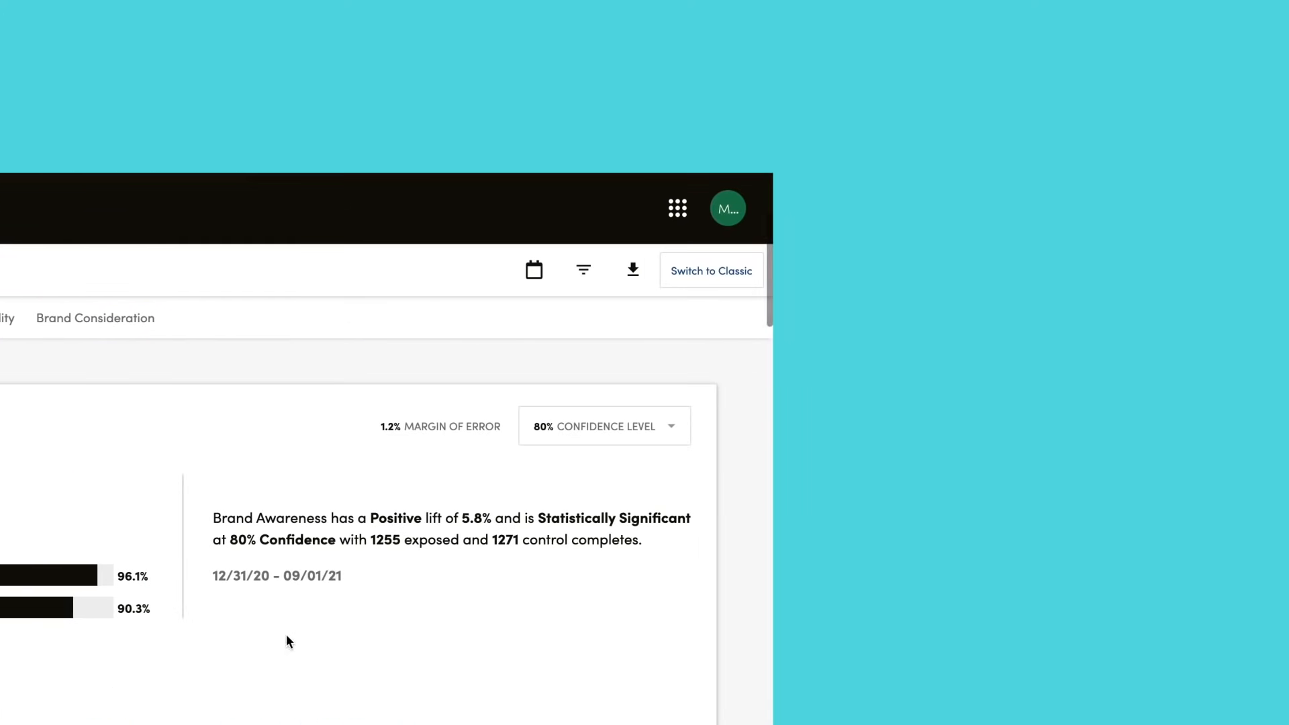
# Set the confidence level to 85% so Brand Awareness reads a 10% lift
pyautogui.click(604, 426)
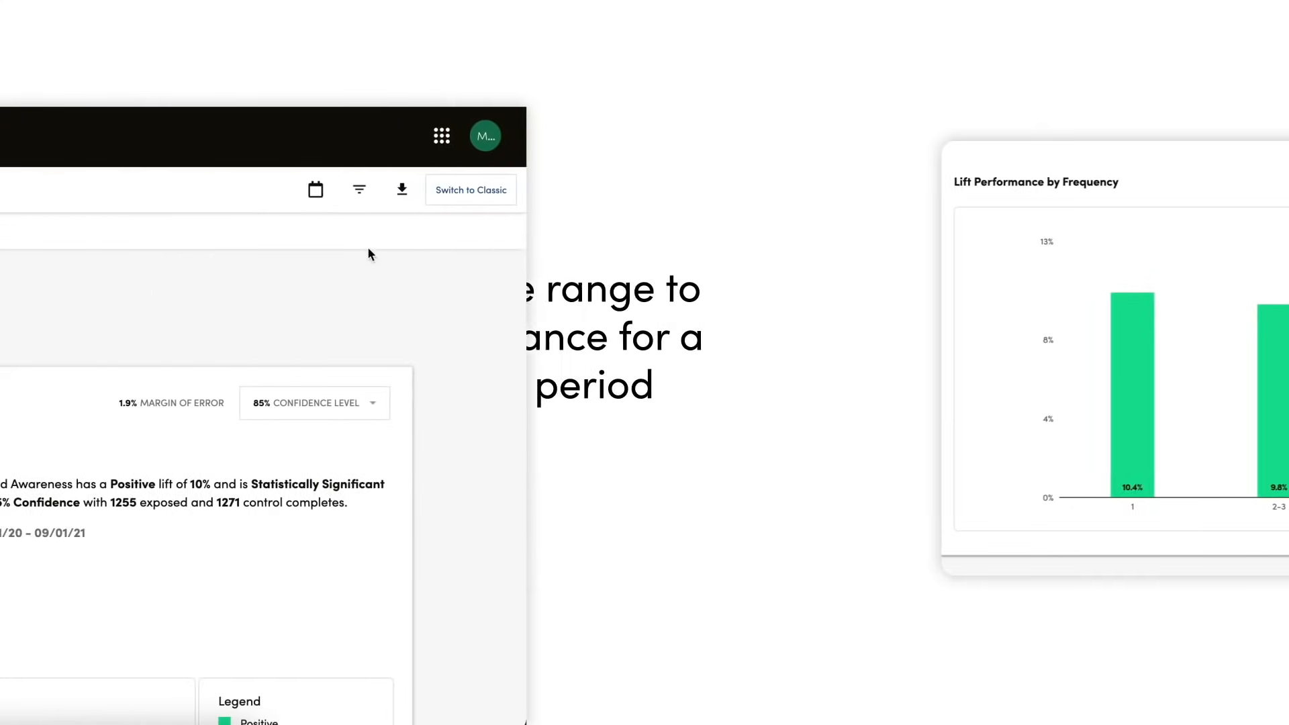
# Limit results to 12/31/20–08/18/21 and audience ages 13 to 77
pyautogui.click(314, 189)
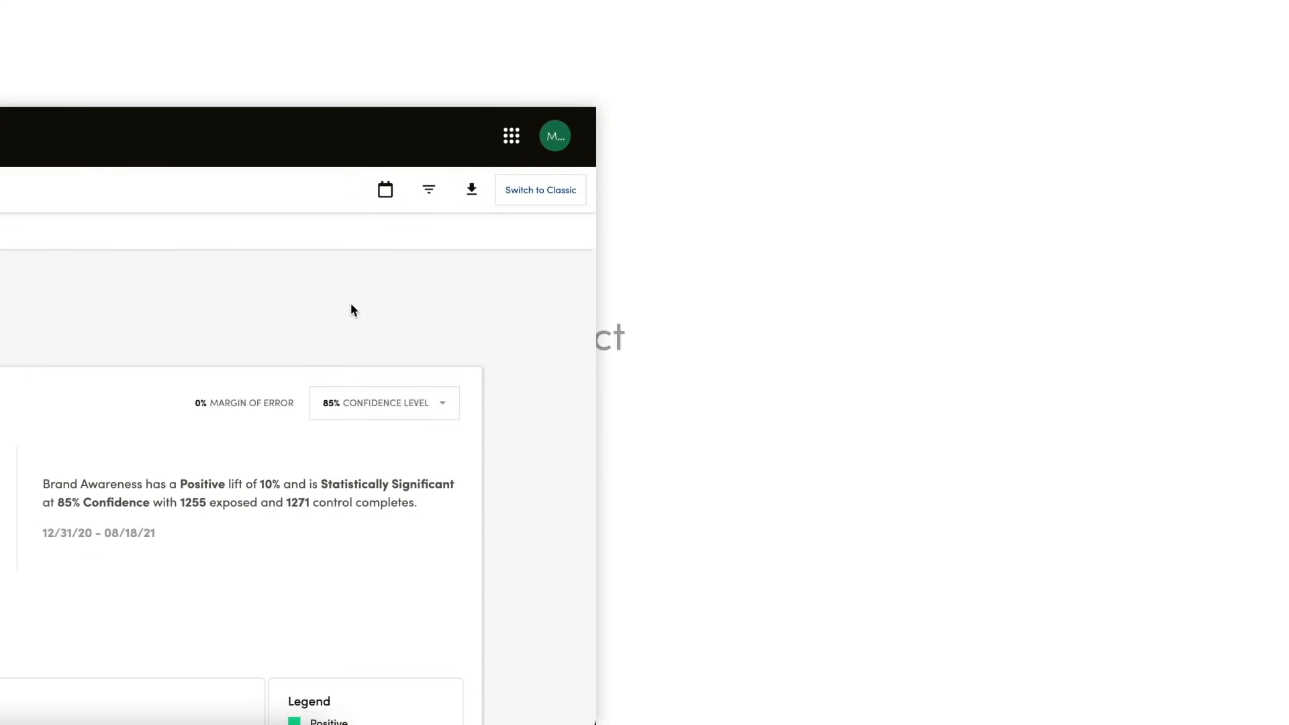
pyautogui.click(429, 189)
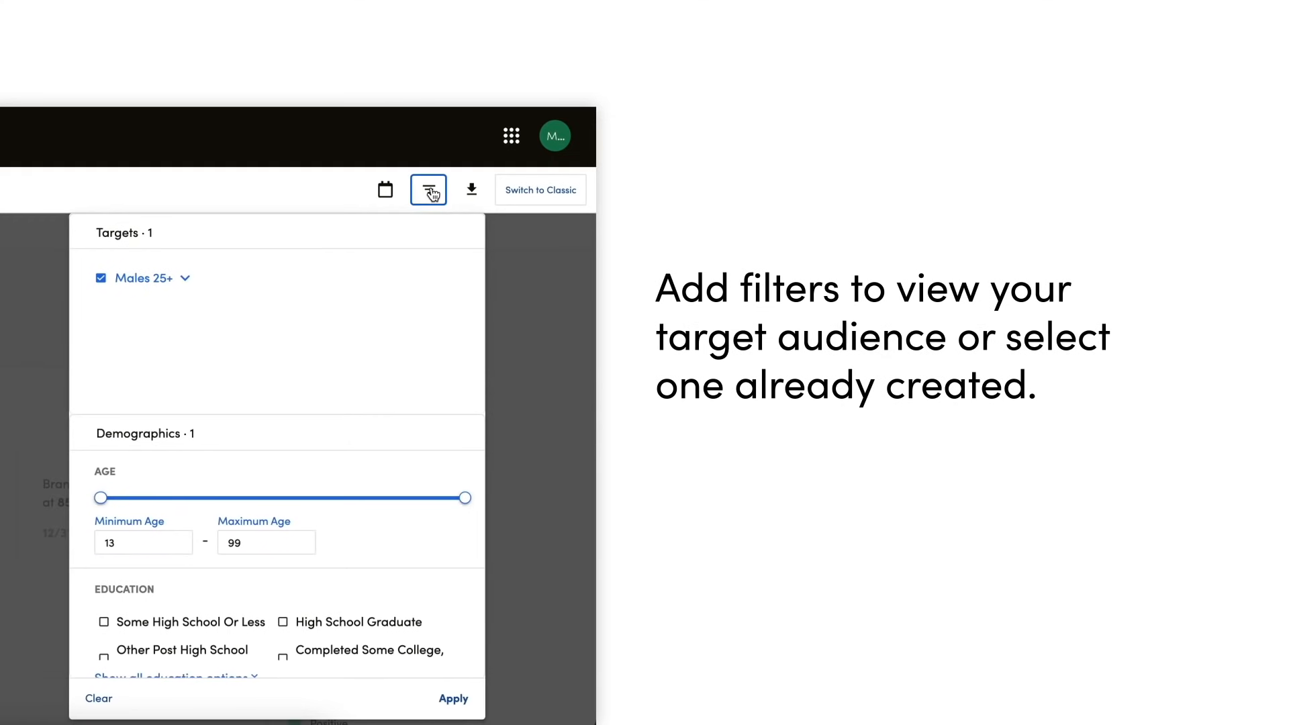
pyautogui.moveTo(464, 498); pyautogui.dragTo(388, 499)
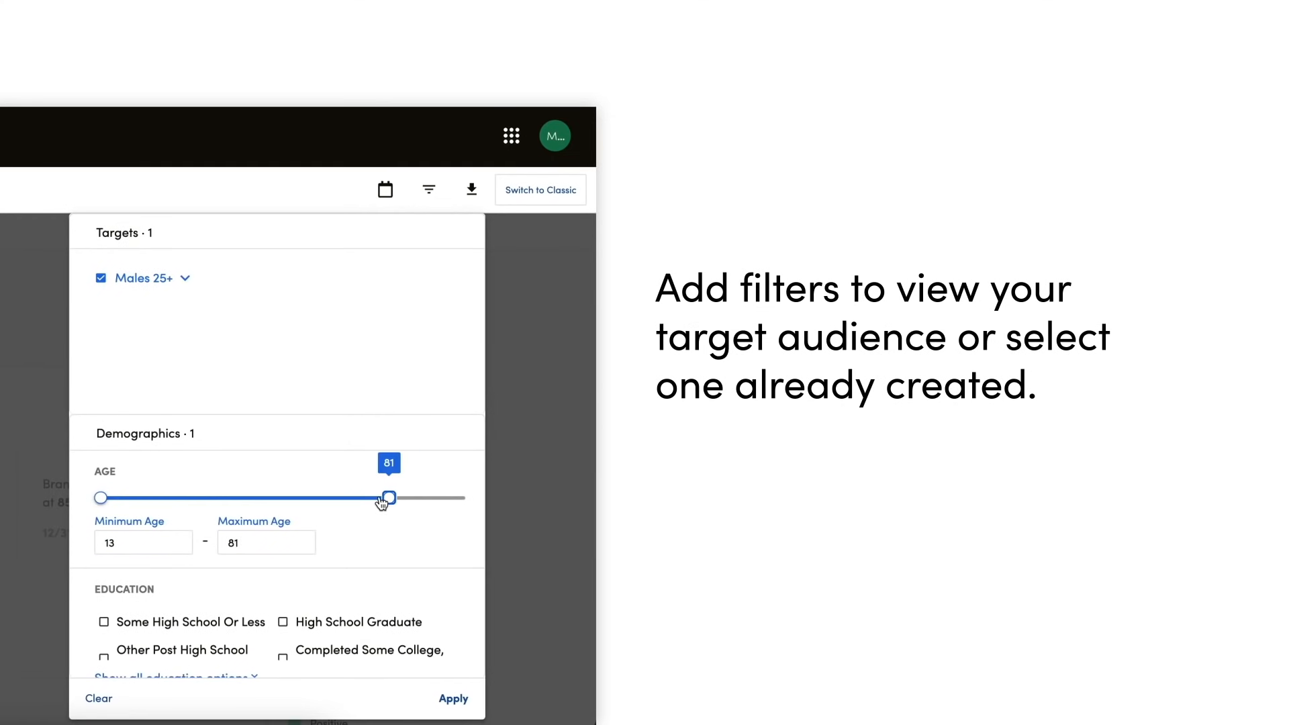
pyautogui.moveTo(389, 497); pyautogui.dragTo(372, 497)
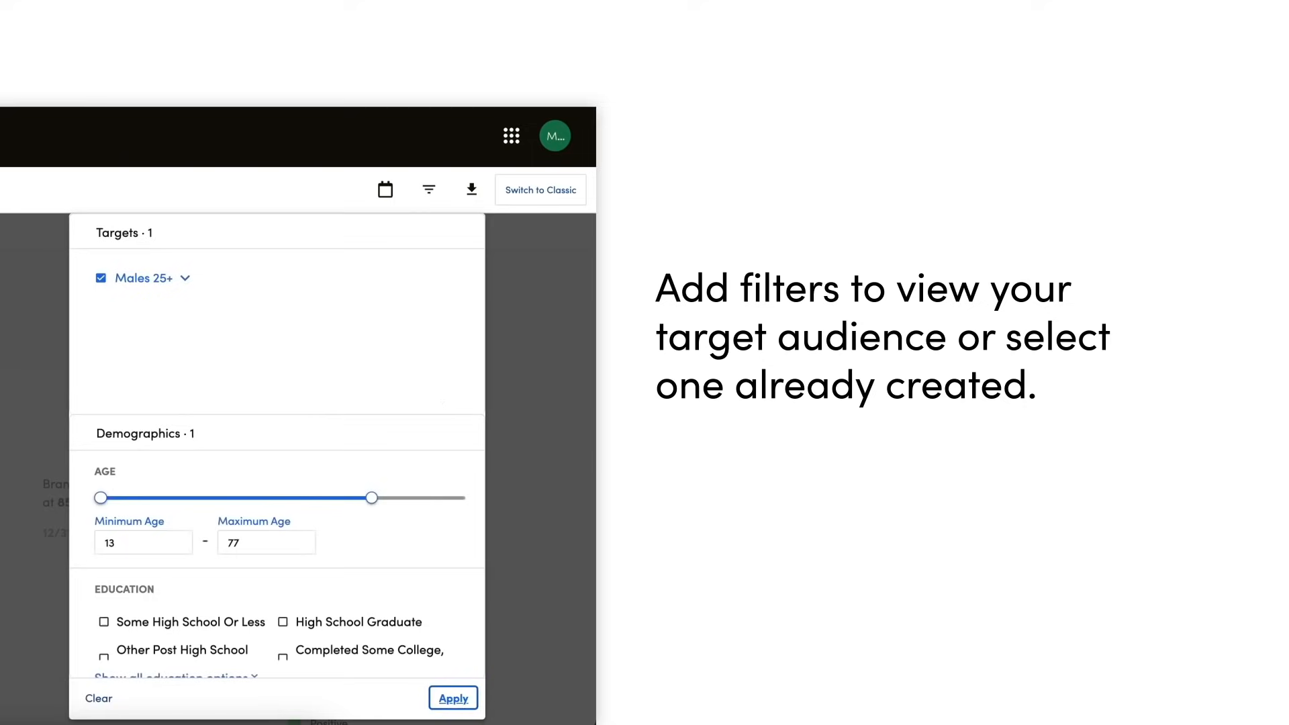
pyautogui.click(452, 698)
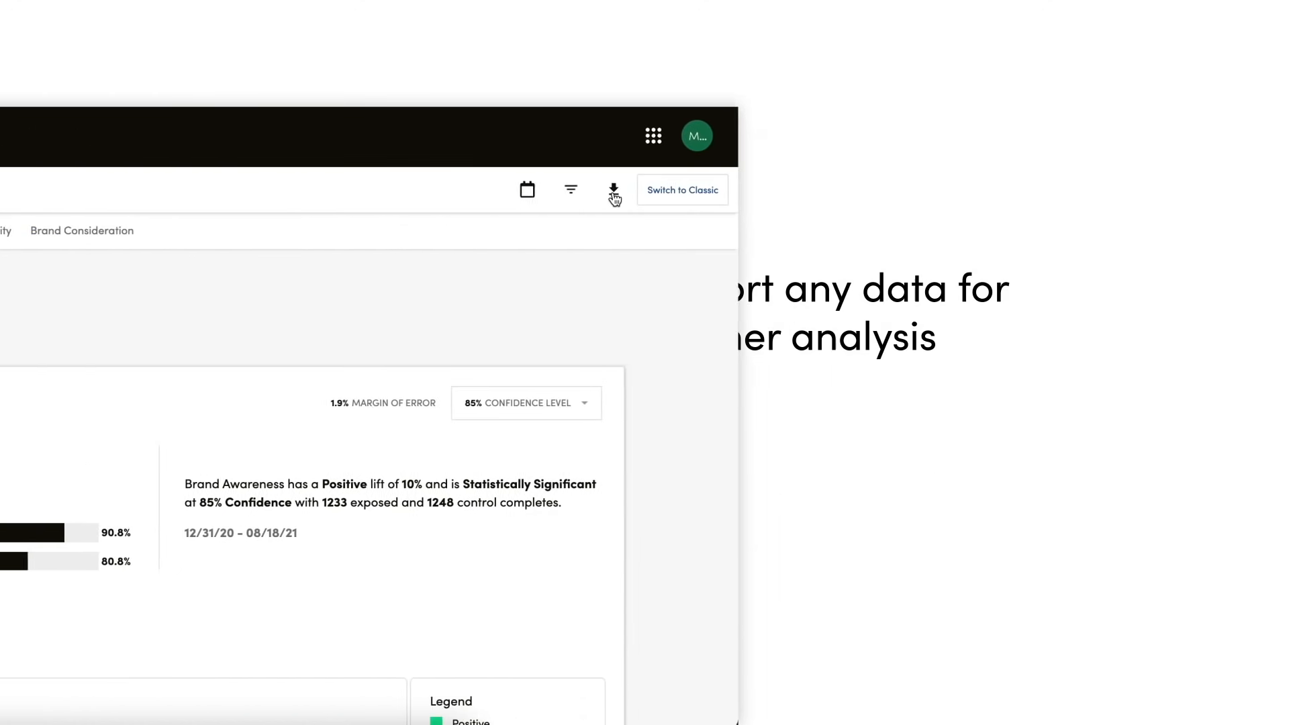
# Bring up the raw data and summary report export options
pyautogui.click(614, 190)
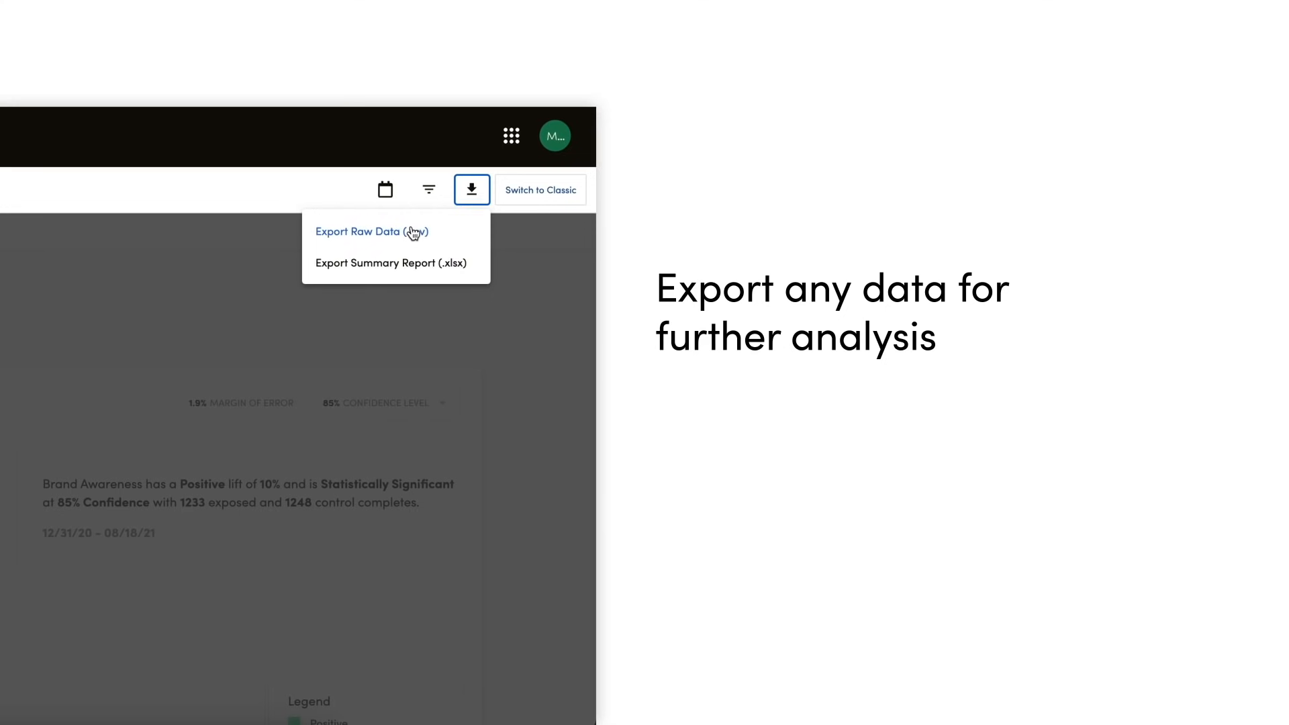